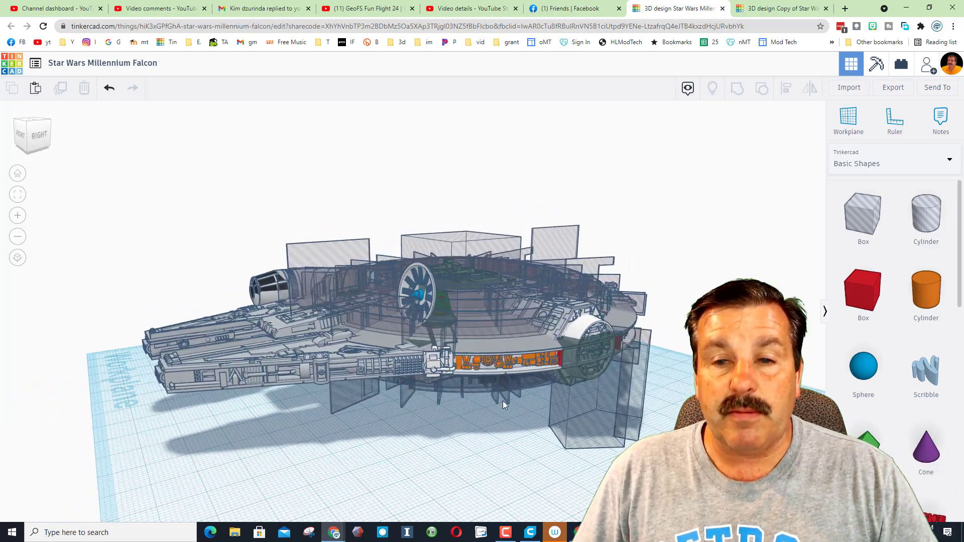
Switch to the 'Copy of Star Wars Millennium Falcon' design with the middle cut out.
click(781, 8)
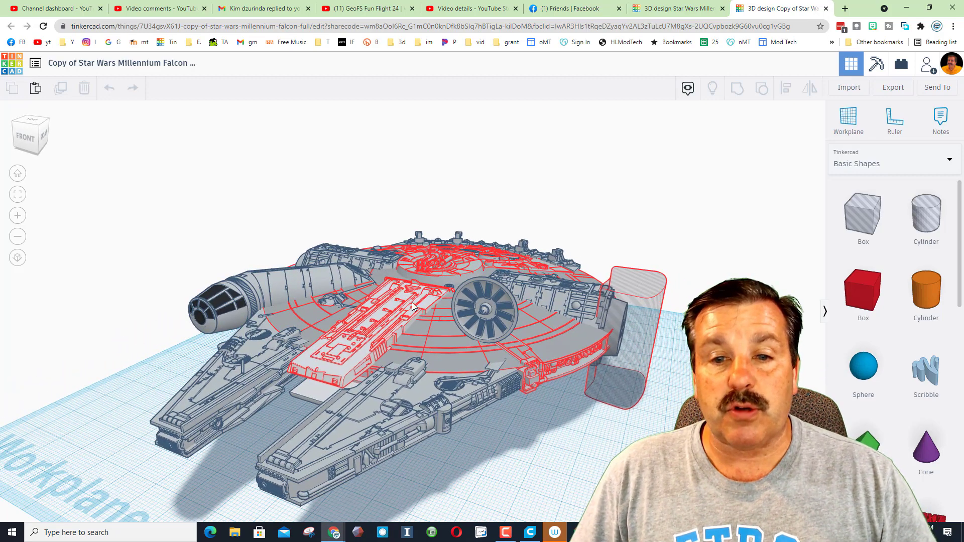
Select the ship's parts and examine the hull, picking out the comm dish part.
click(412, 307)
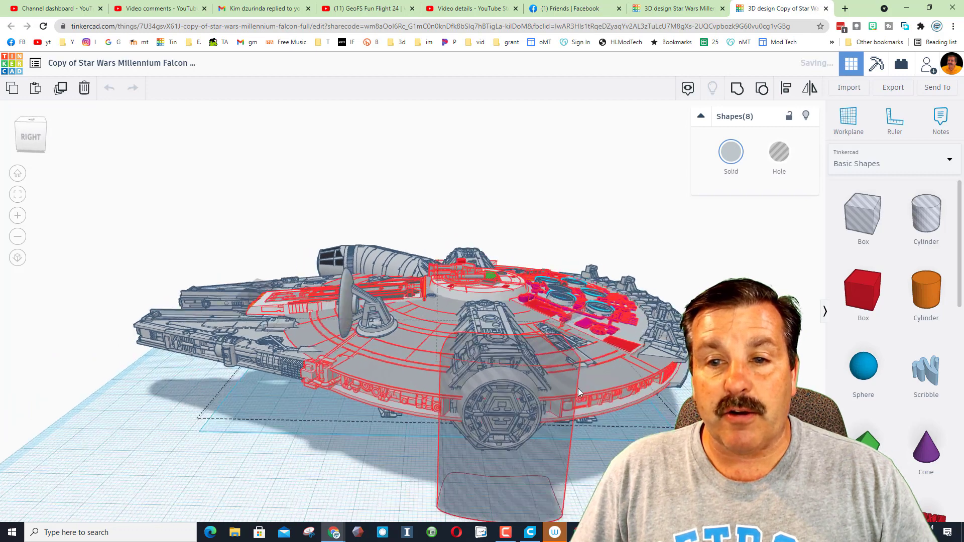
drag(431, 307, 308, 369)
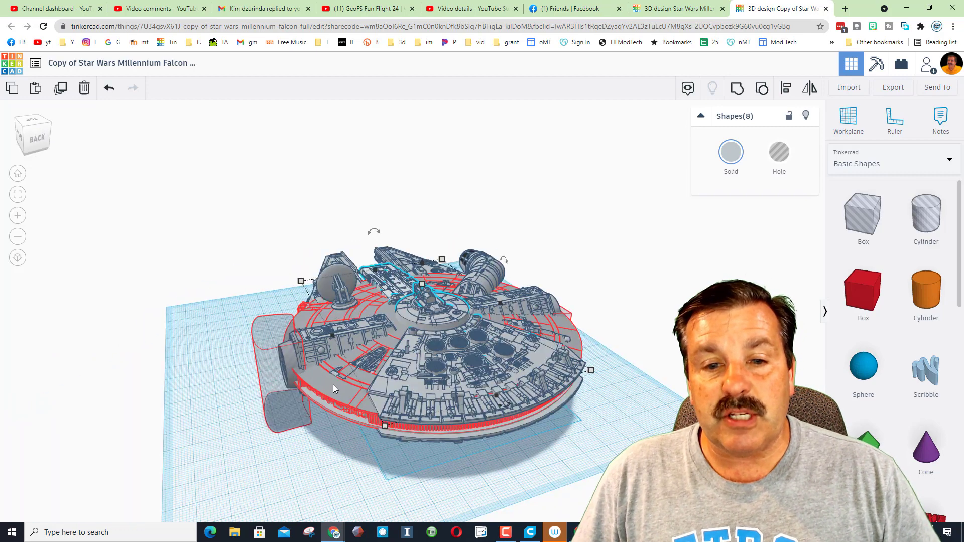
click(336, 386)
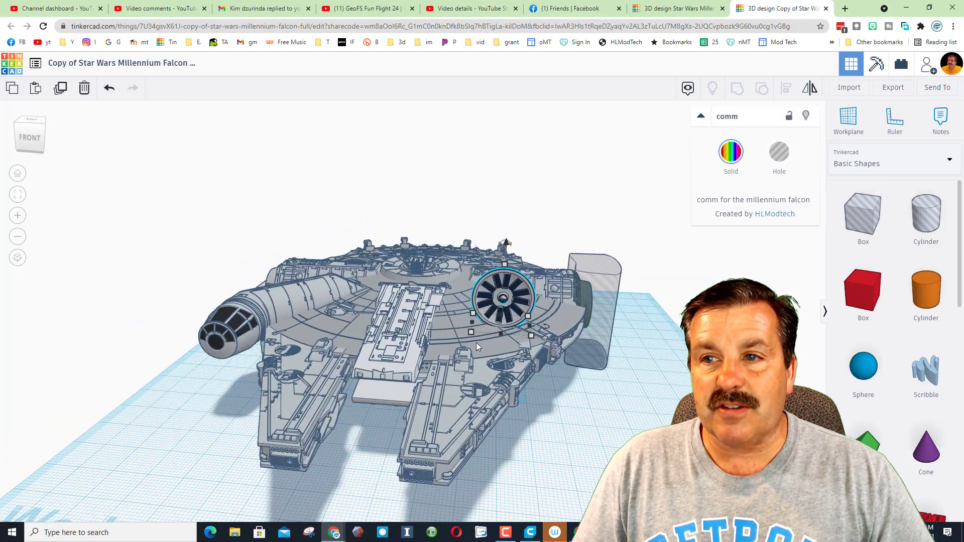
mouse_move(724, 137)
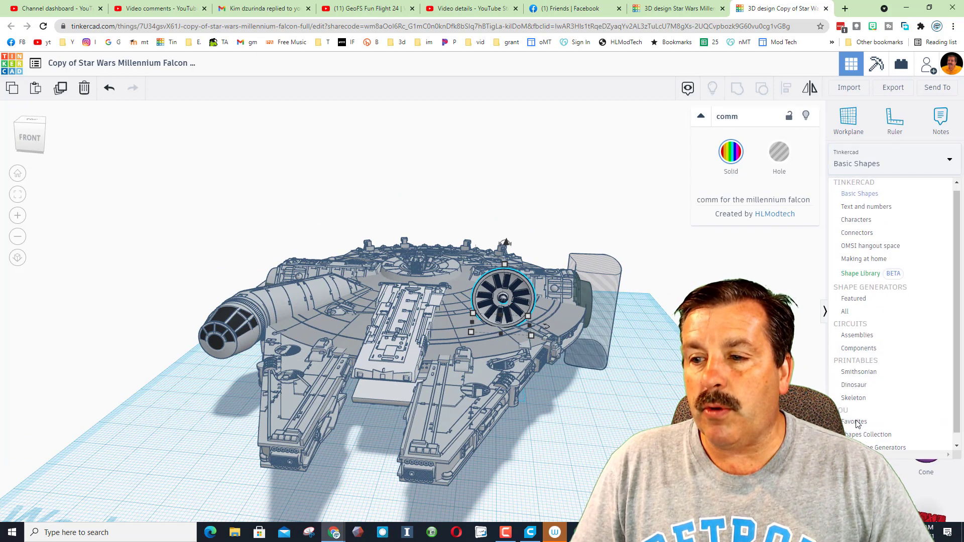
Show the Shapes Collection and inspect the saved Front Gear, rear gear and top parts.
click(867, 434)
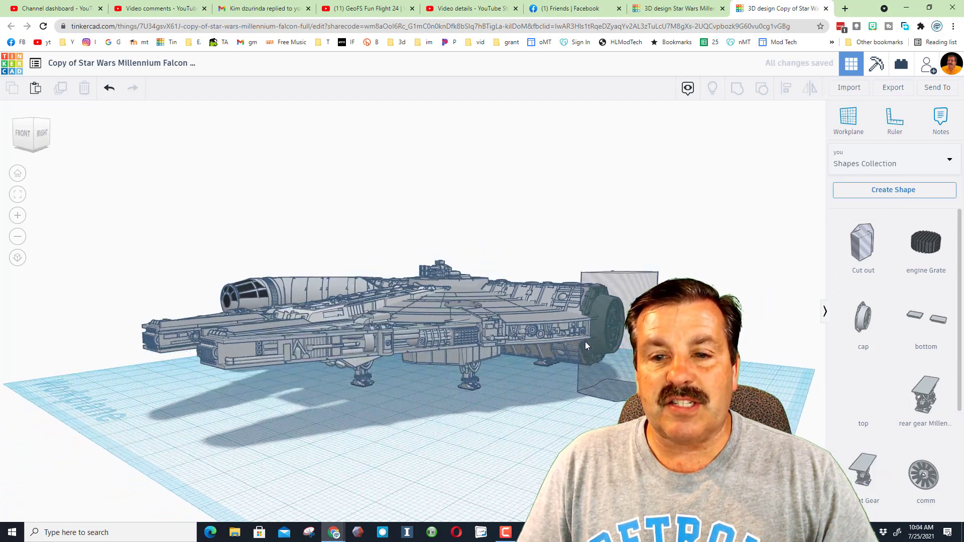
click(467, 368)
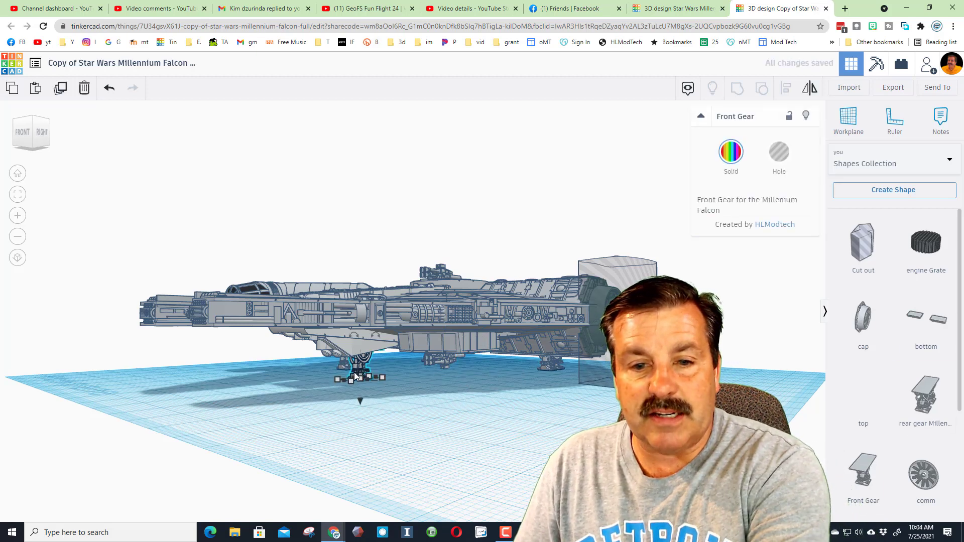
click(387, 410)
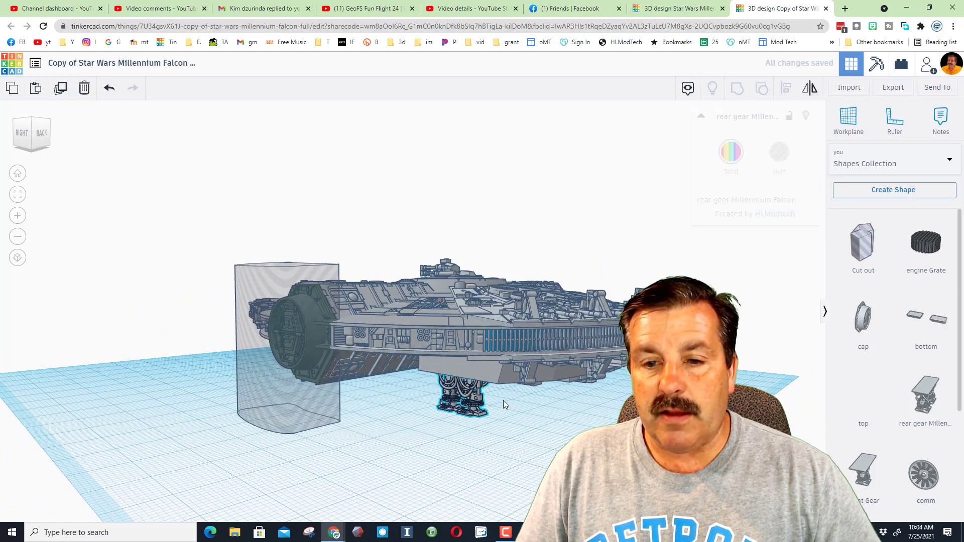
click(467, 400)
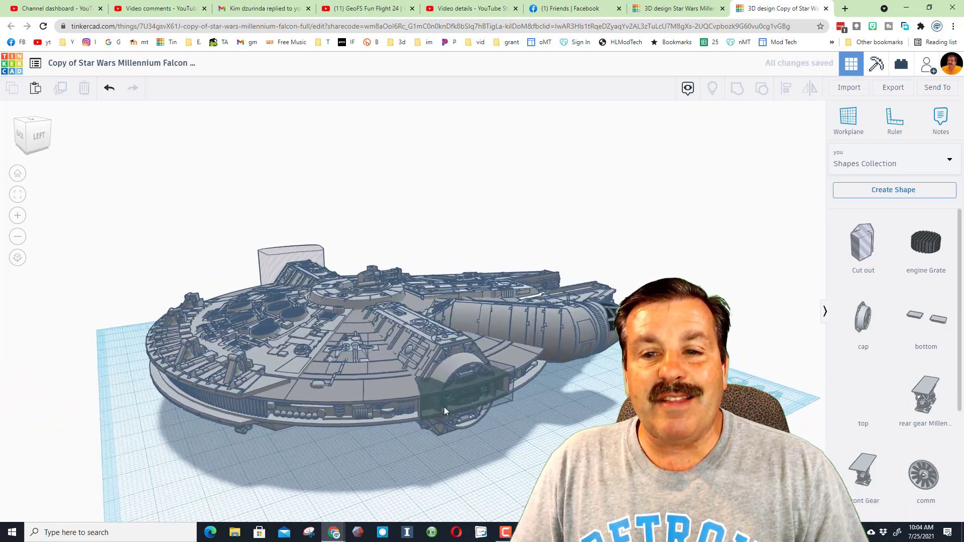
click(431, 393)
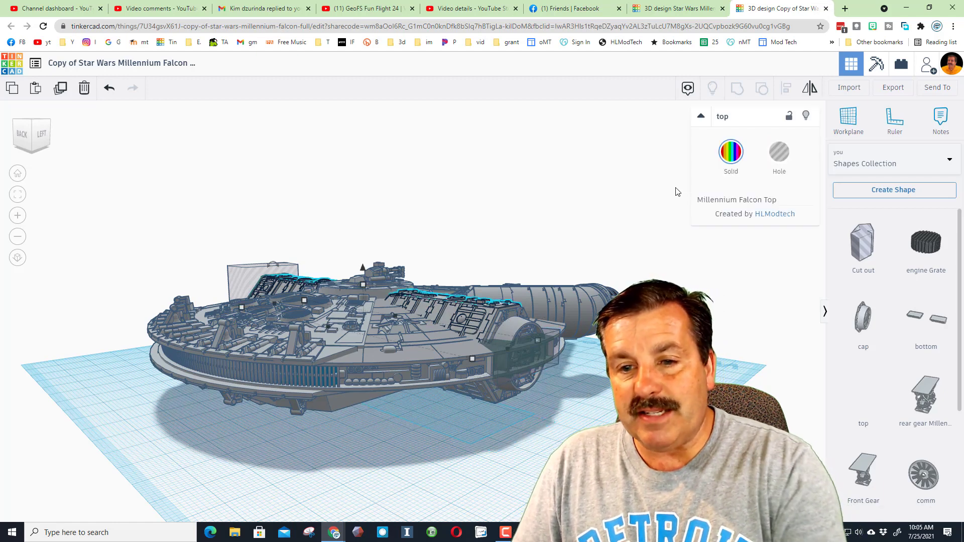
click(492, 405)
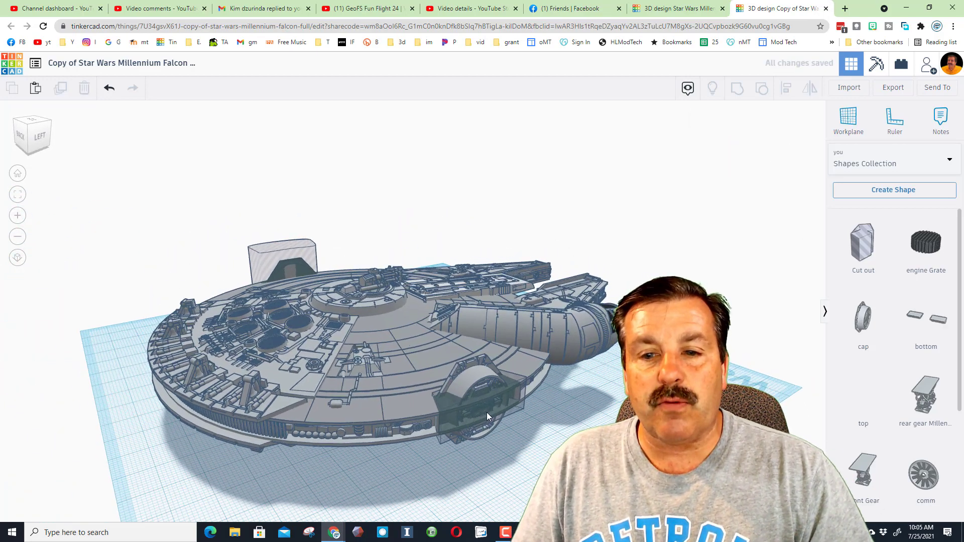
Select the ship's left front mandible from the front view.
click(480, 387)
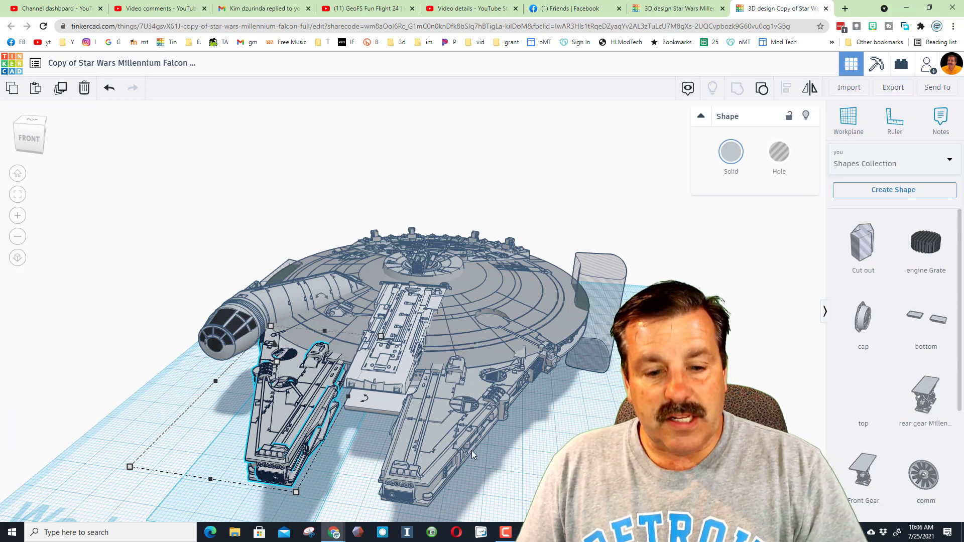
mouse_move(329, 435)
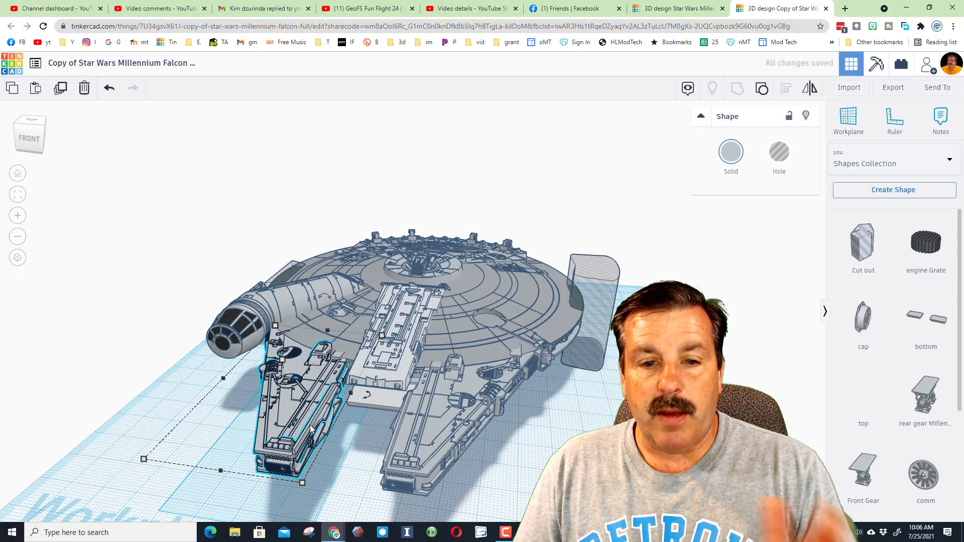
Save the prong as custom shape 'front', described Millennium Falcon, tagged 'Star Wars'.
click(893, 190)
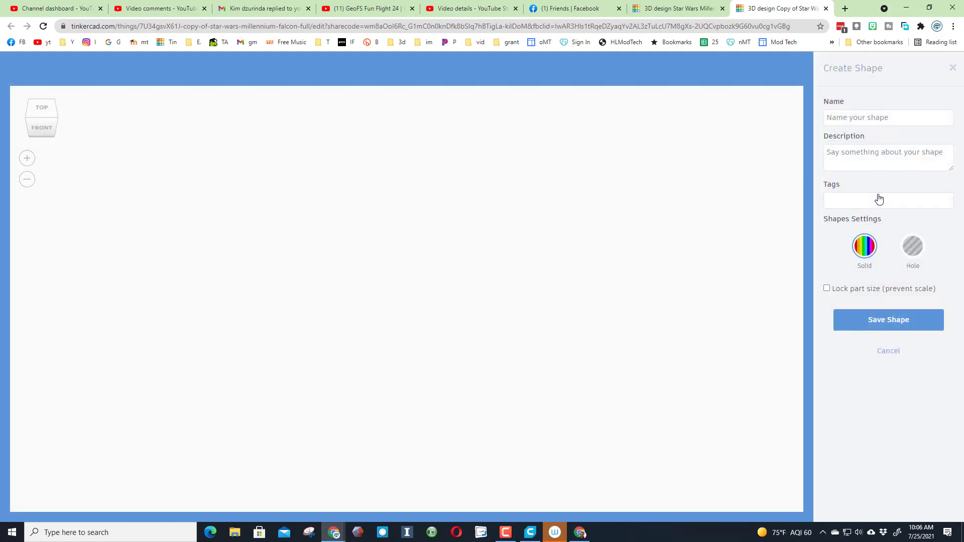
click(887, 117)
text(Millennium Falco)
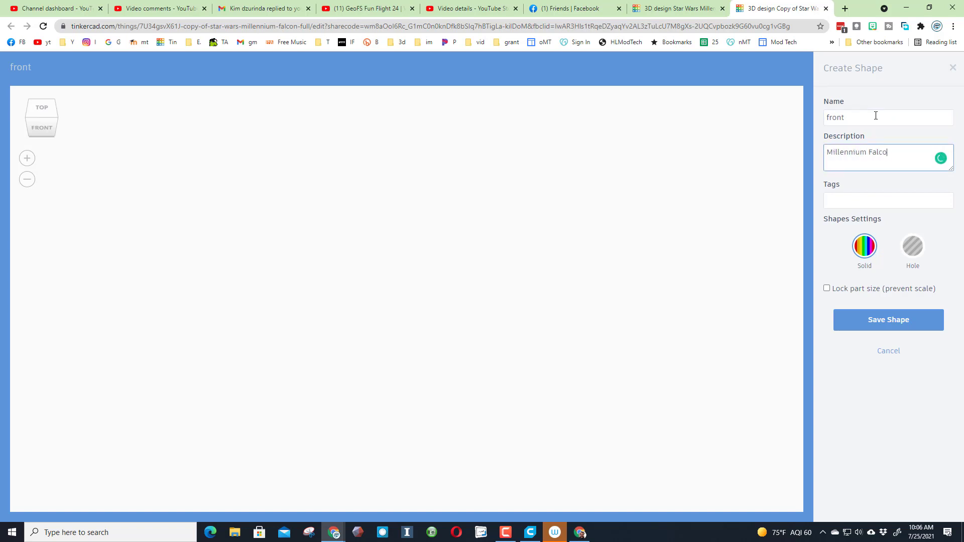
text(Star Wars)
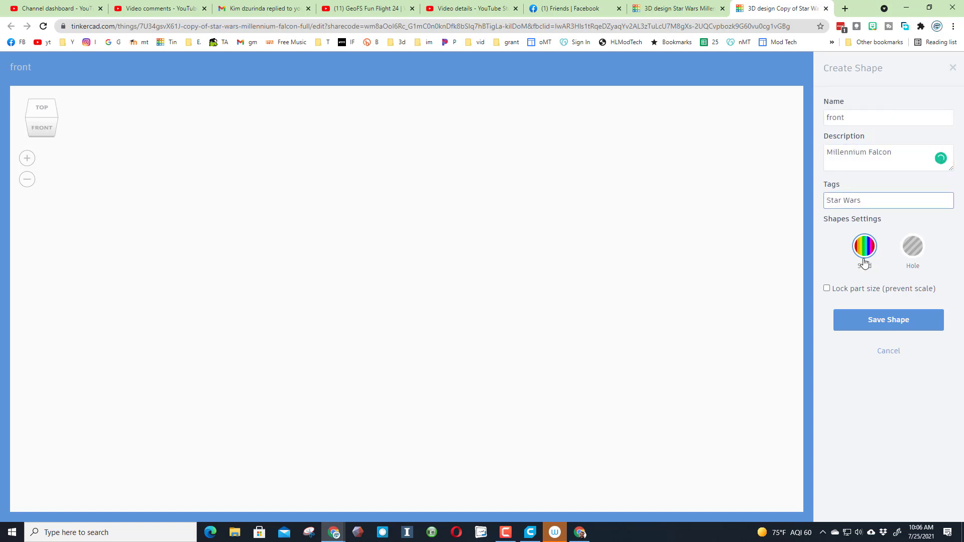
click(888, 320)
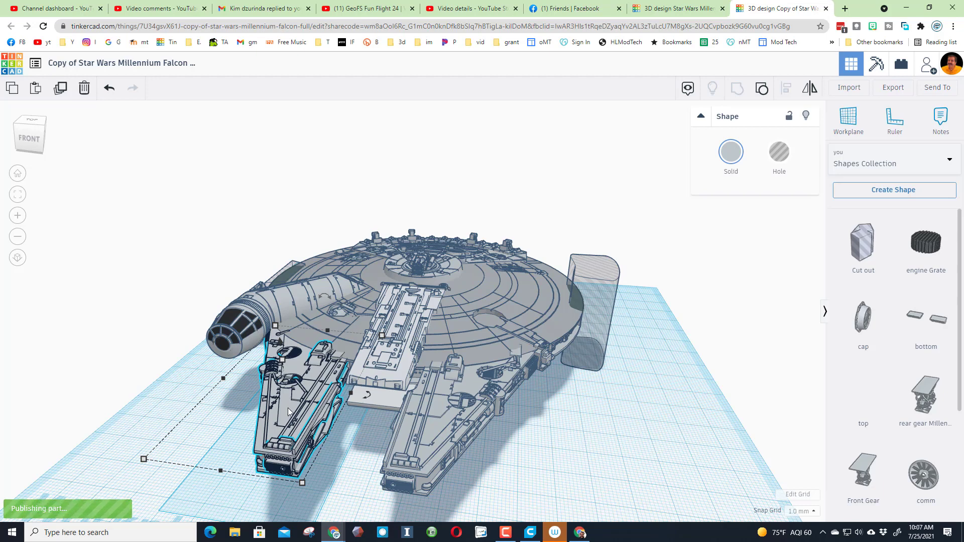
mouse_move(327, 443)
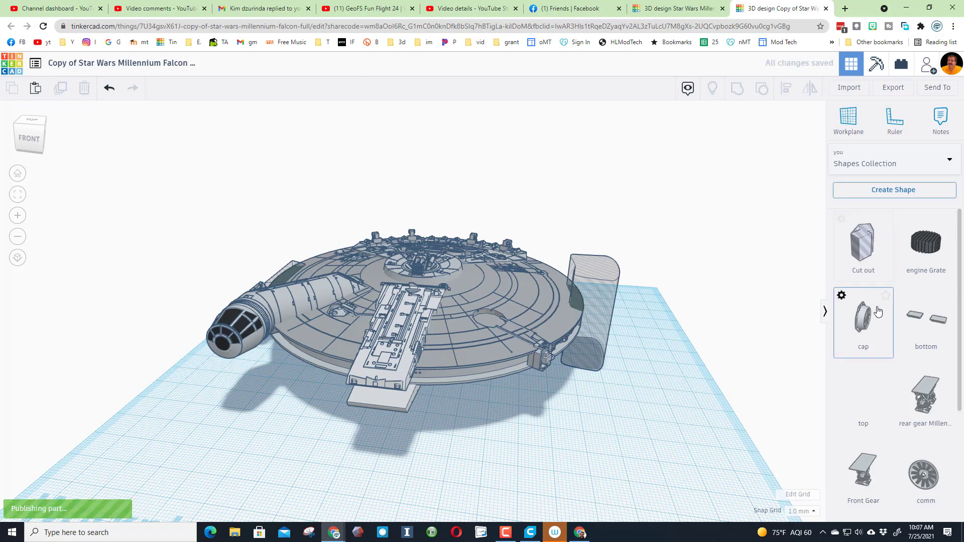
mouse_move(546, 435)
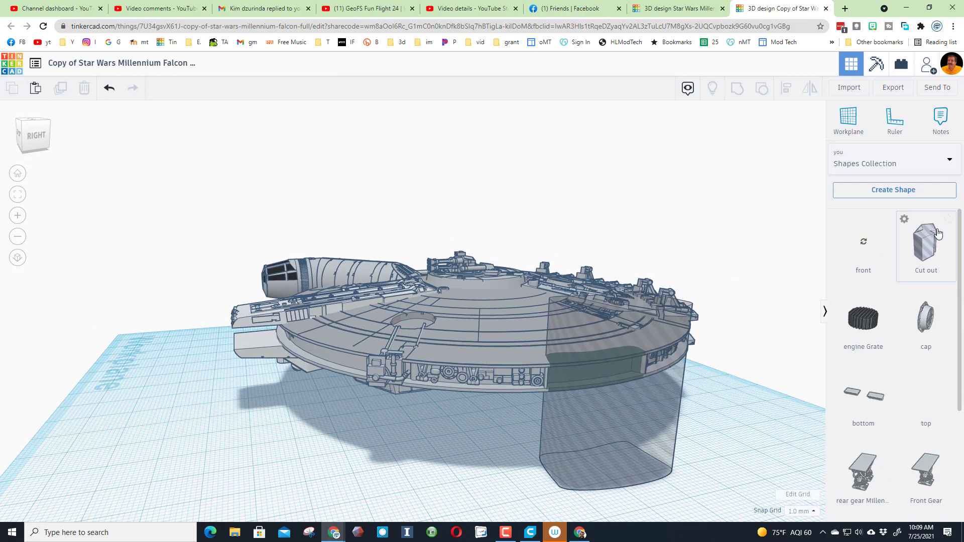
mouse_move(623, 366)
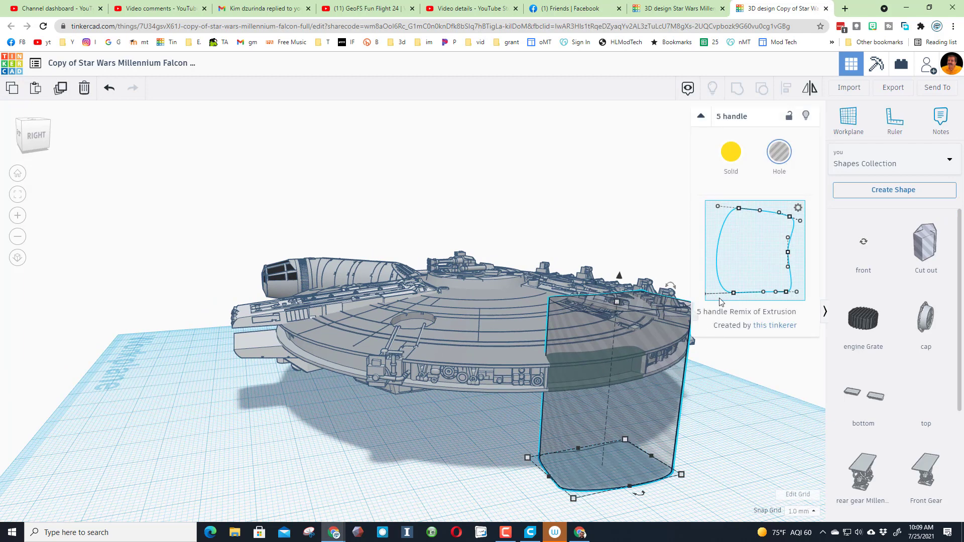
mouse_move(580, 384)
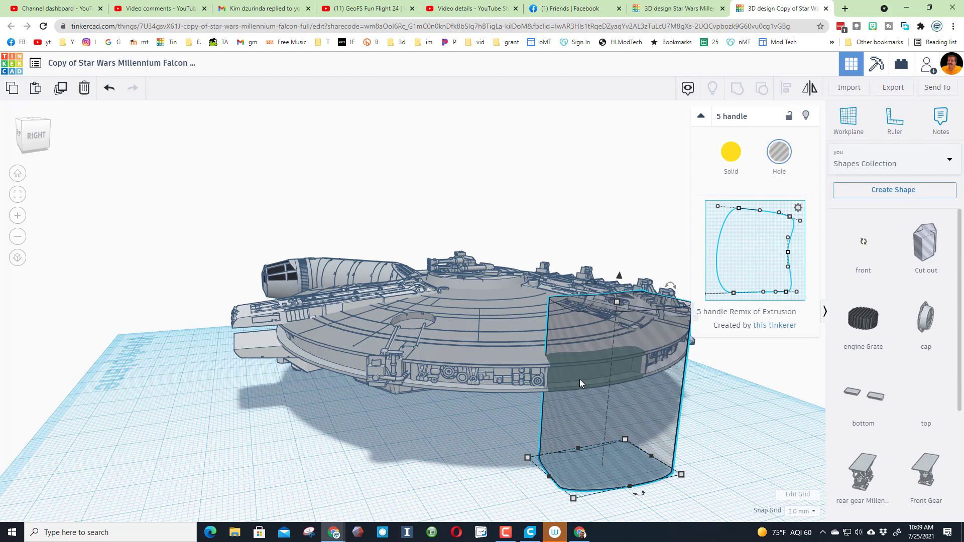
mouse_move(590, 435)
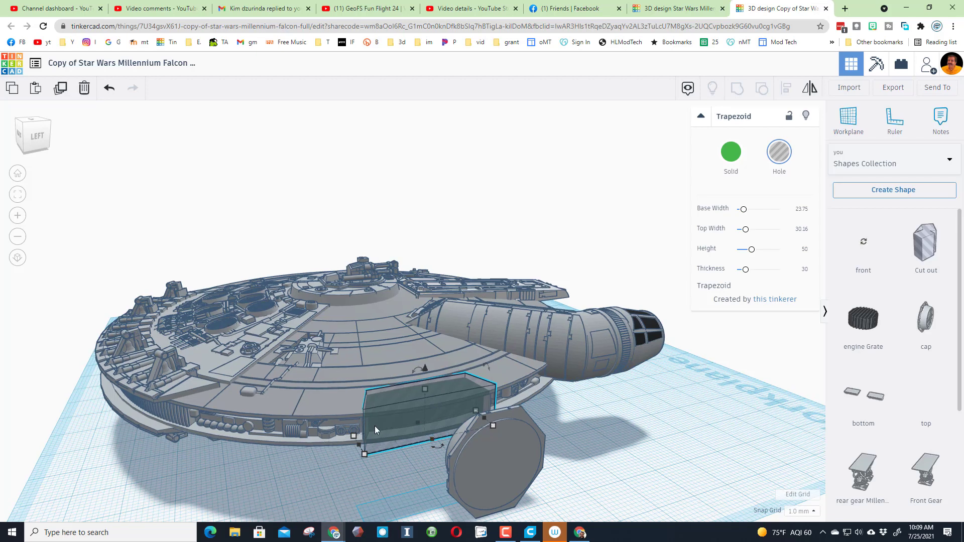
mouse_move(314, 397)
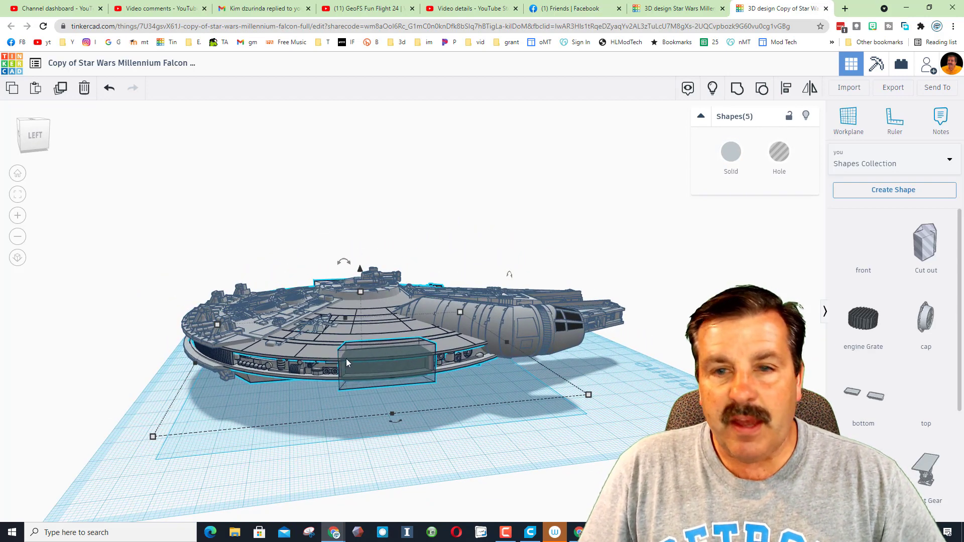
mouse_move(371, 358)
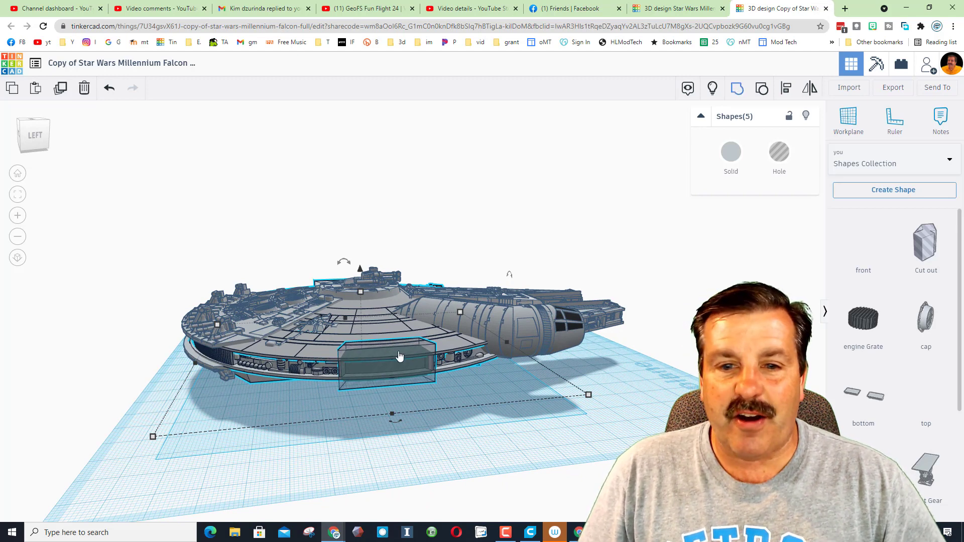
Group the trapezoid block and four hull pieces into one part.
click(449, 209)
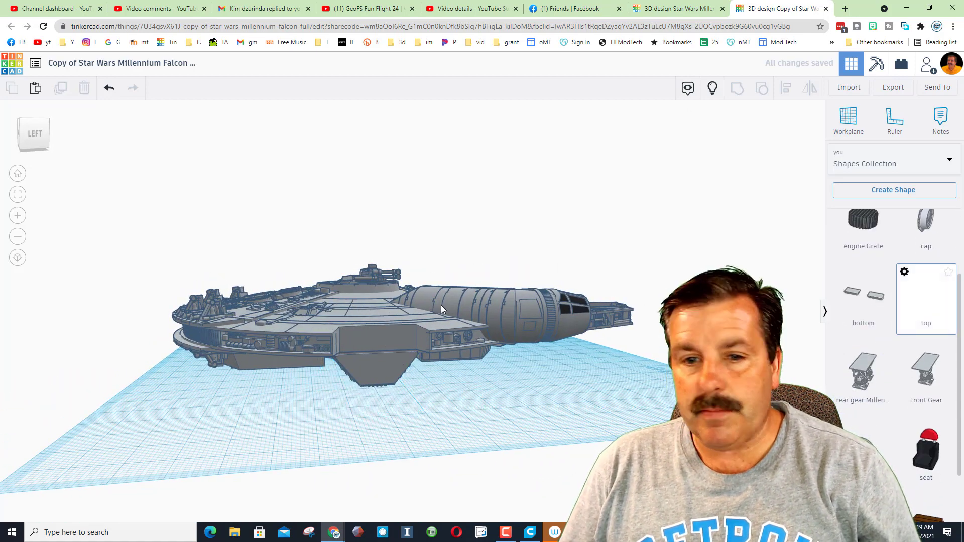
Pick up the saved top part from the Shapes Collection to place it.
click(369, 382)
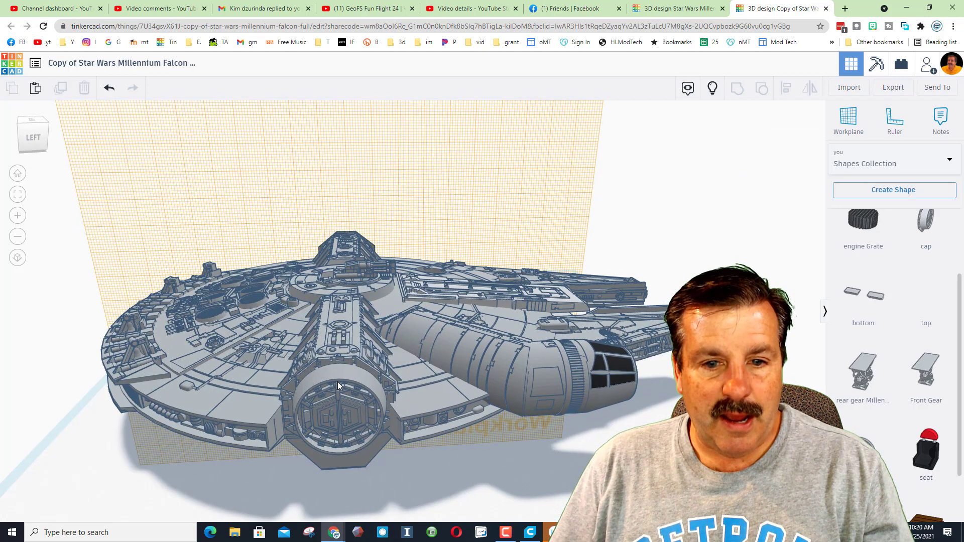
click(340, 415)
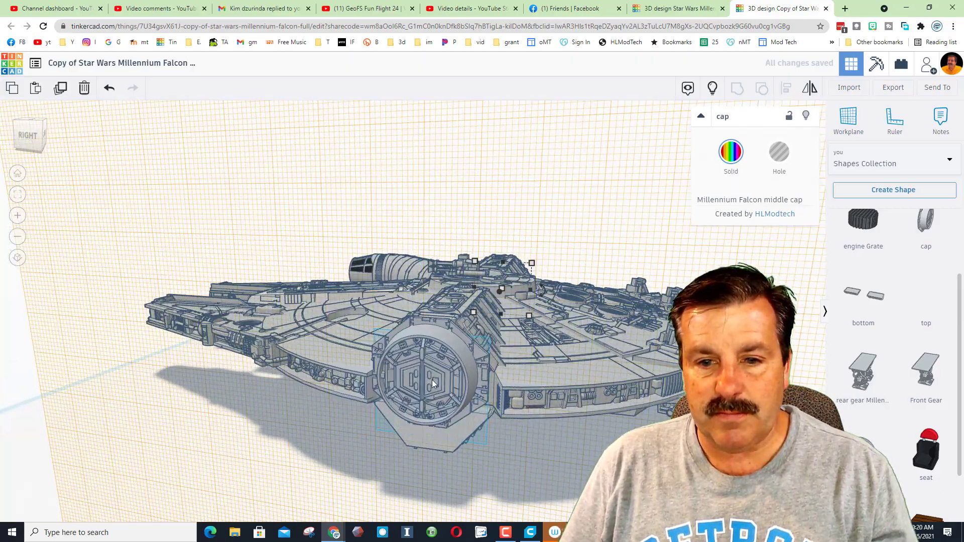
click(430, 387)
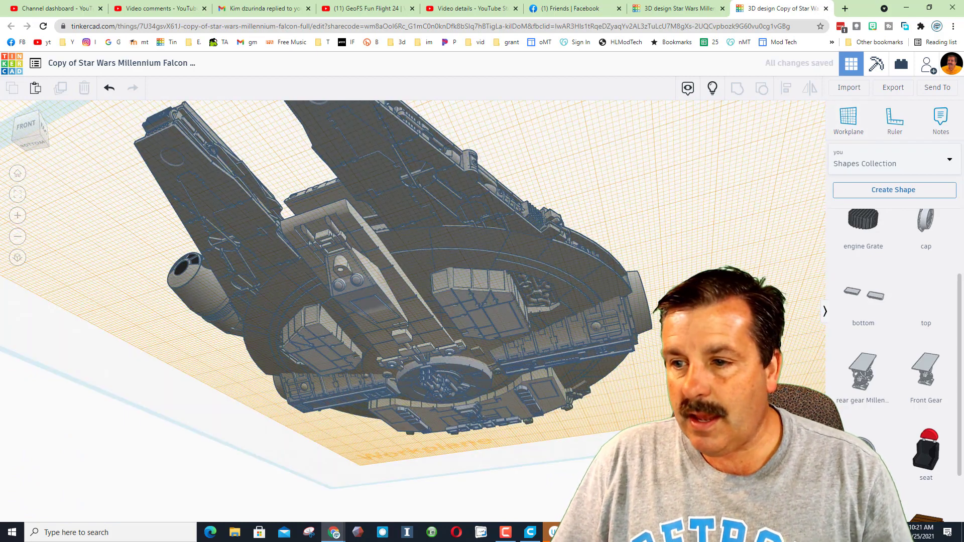
mouse_move(925, 372)
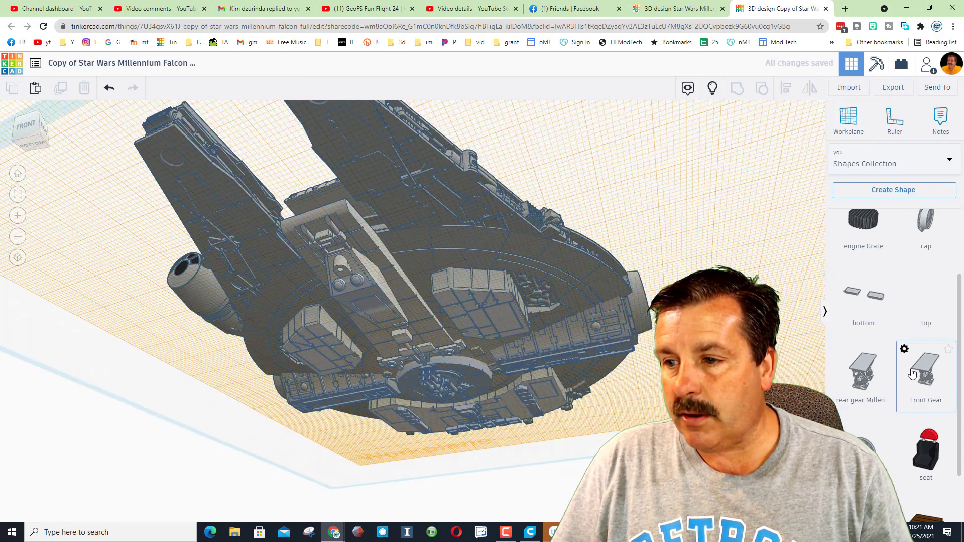
Drop the saved Front Gear part onto the ship's underside near the center.
click(925, 368)
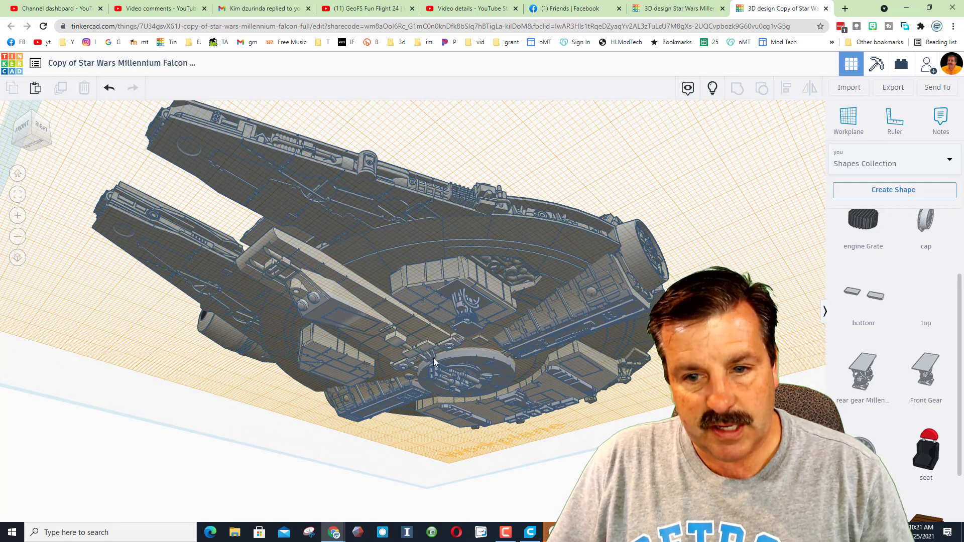
click(467, 313)
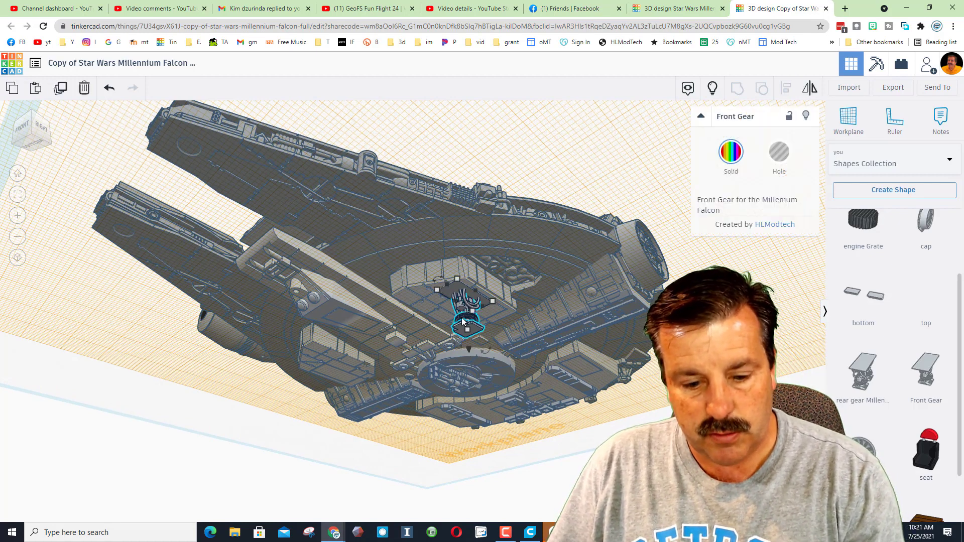